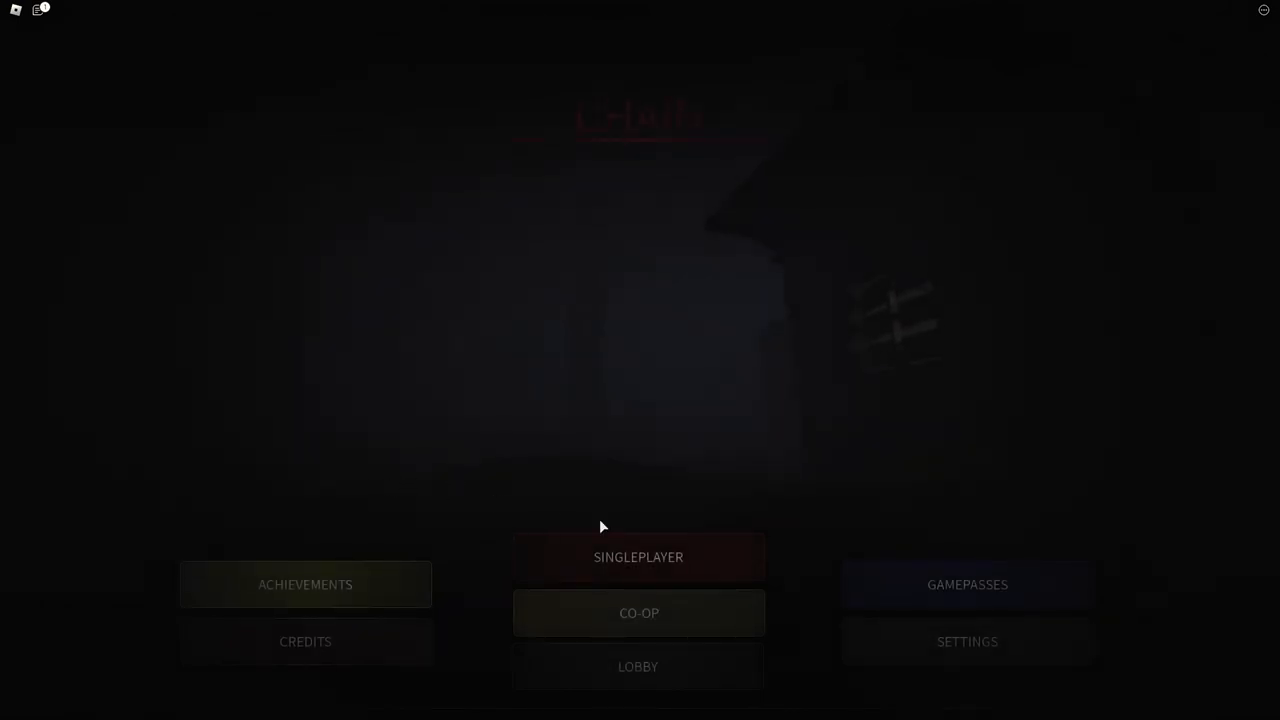
# - Choose SINGLEPLAYER on Chain's main menu to reach the part selection prompt
pyautogui.click(638, 556)
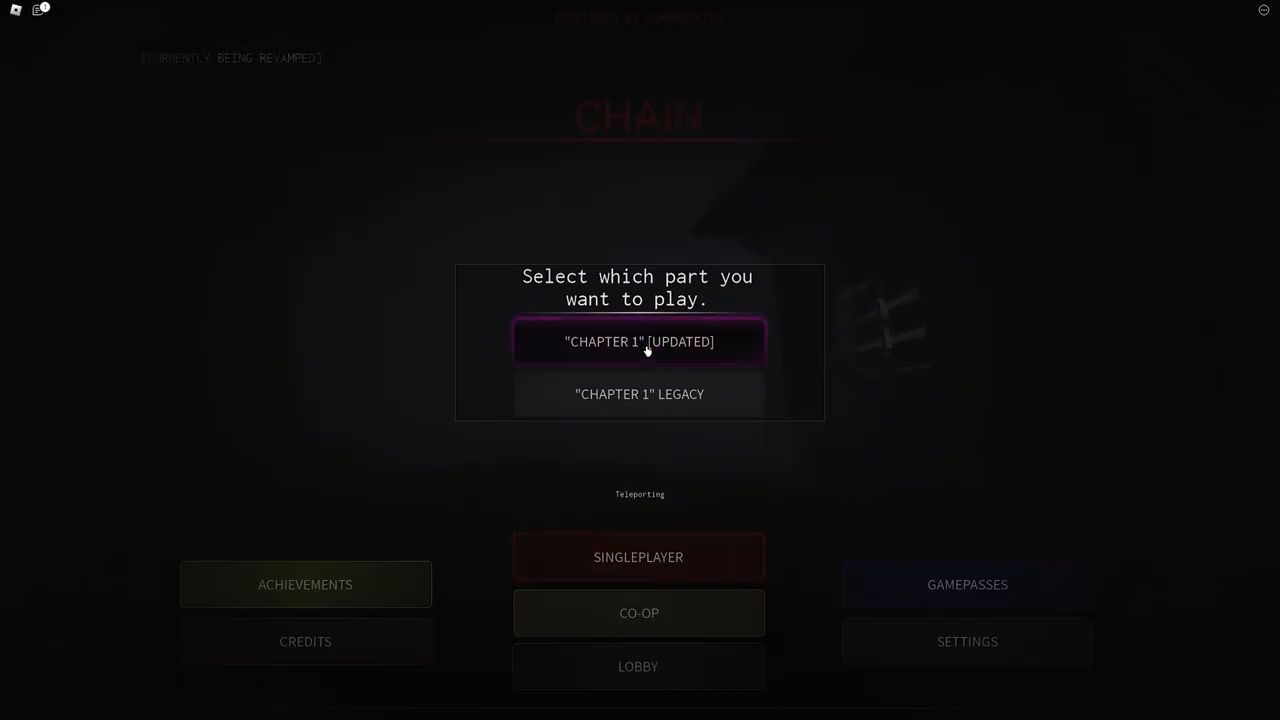
# - Pick the updated Chapter 1, wait for the teleport, then dismiss the crouching tutorial card
pyautogui.click(640, 340)
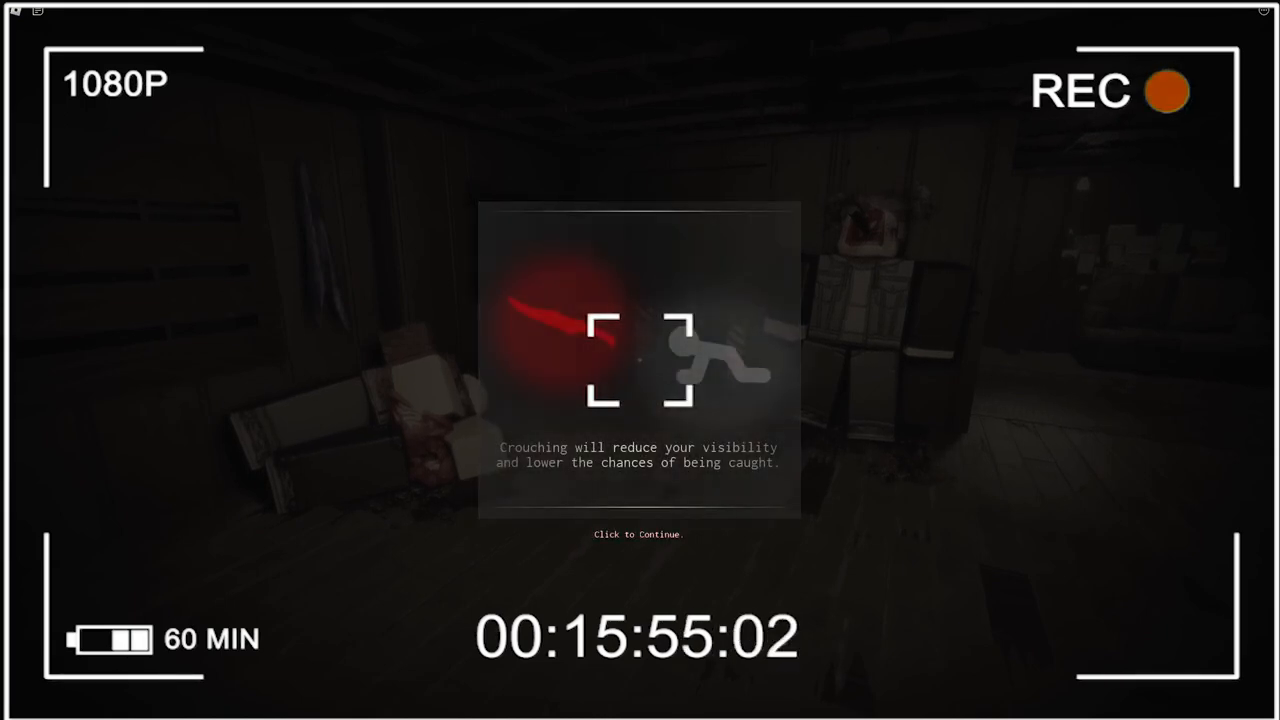
pyautogui.click(640, 534)
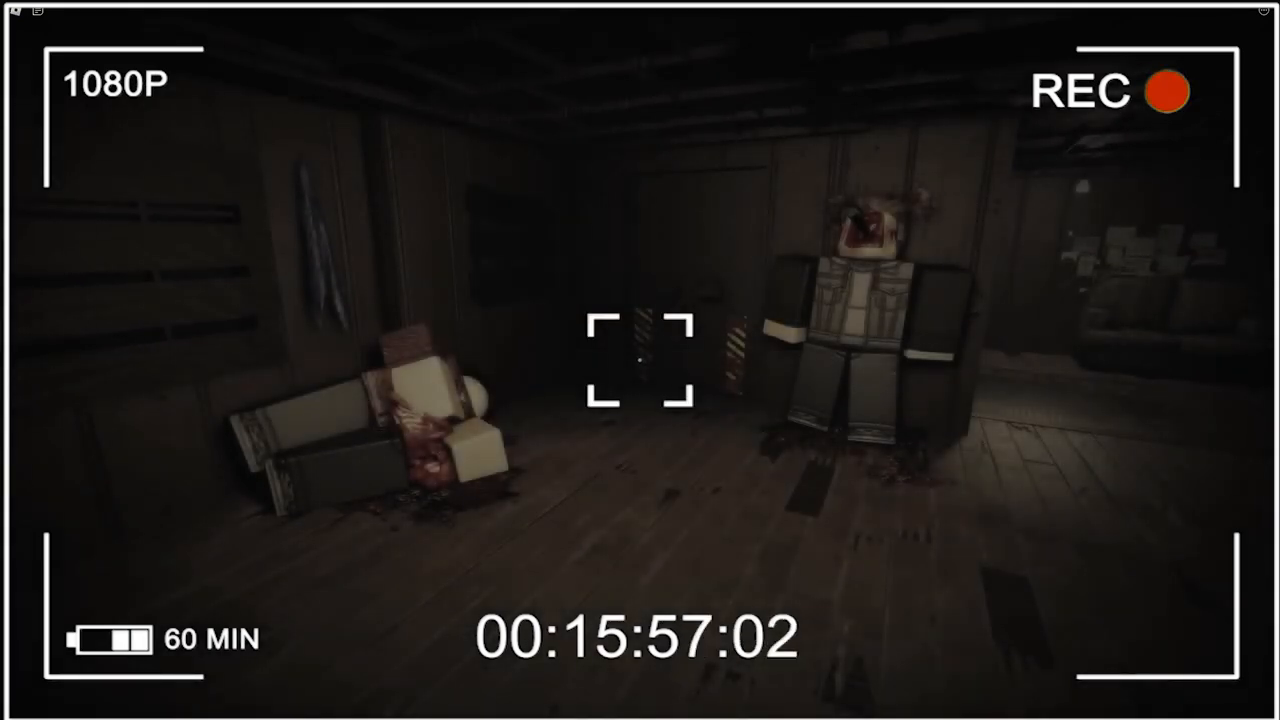